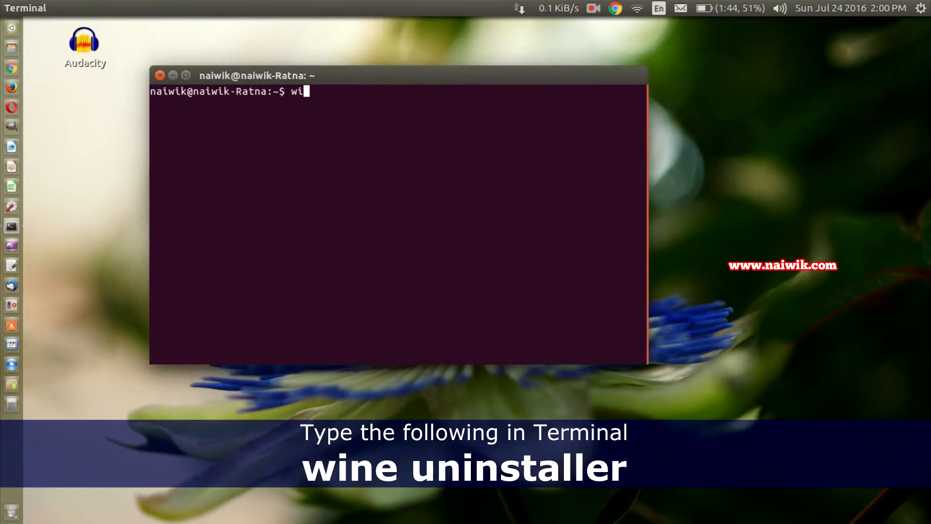
Step: Run 'wine uninstaller' in Terminal to bring up Wine's Add/Remove Programs list
{"action": "type", "text": "ne uninsta"}
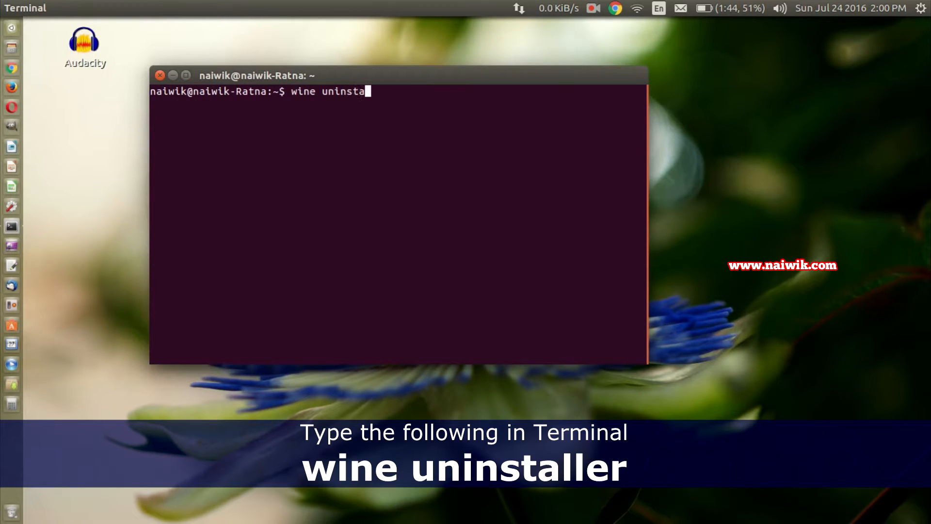
{"action": "type", "text": "ler"}
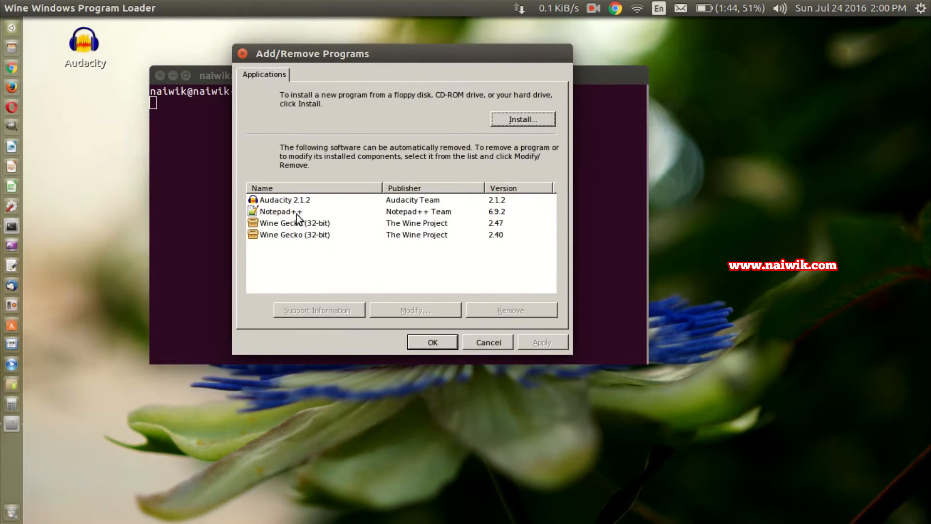
Step: Select Audacity 2.1.2 in the list, then launch Audacity by searching 'audacity' in the dash
{"action": "left_click", "coordinate": [284, 200]}
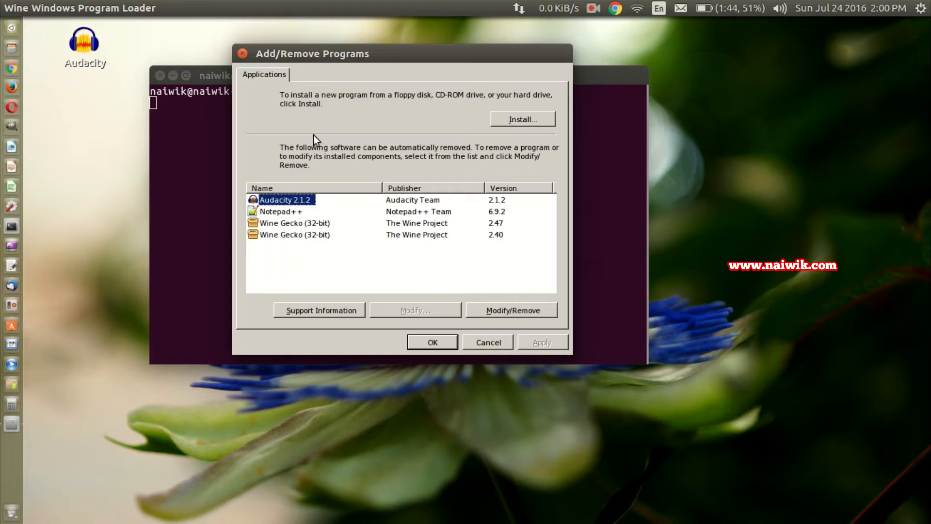
{"action": "mouse_move", "coordinate": [333, 196]}
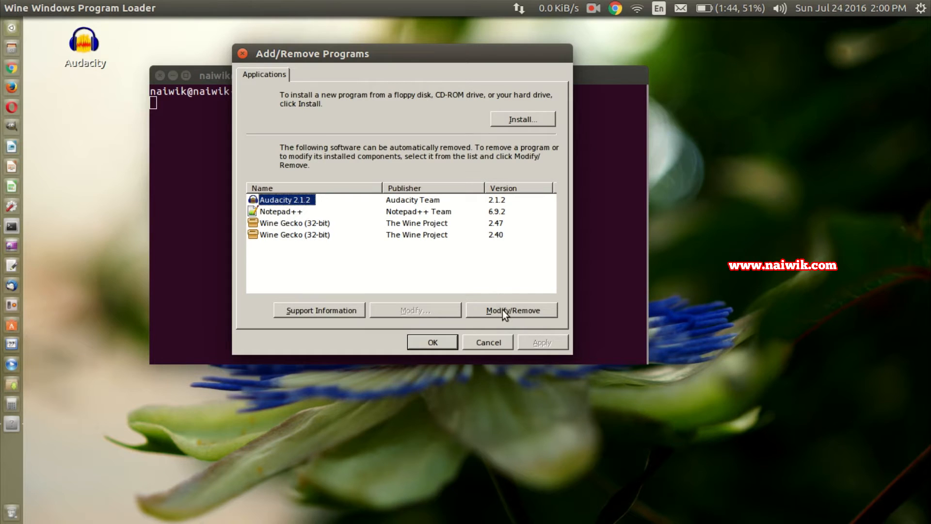
{"action": "mouse_move", "coordinate": [512, 299]}
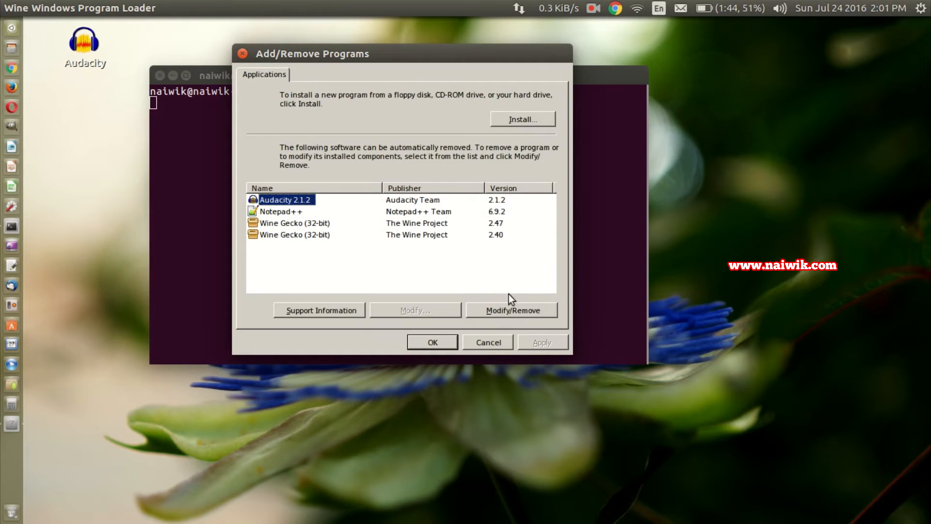
{"action": "mouse_move", "coordinate": [563, 318]}
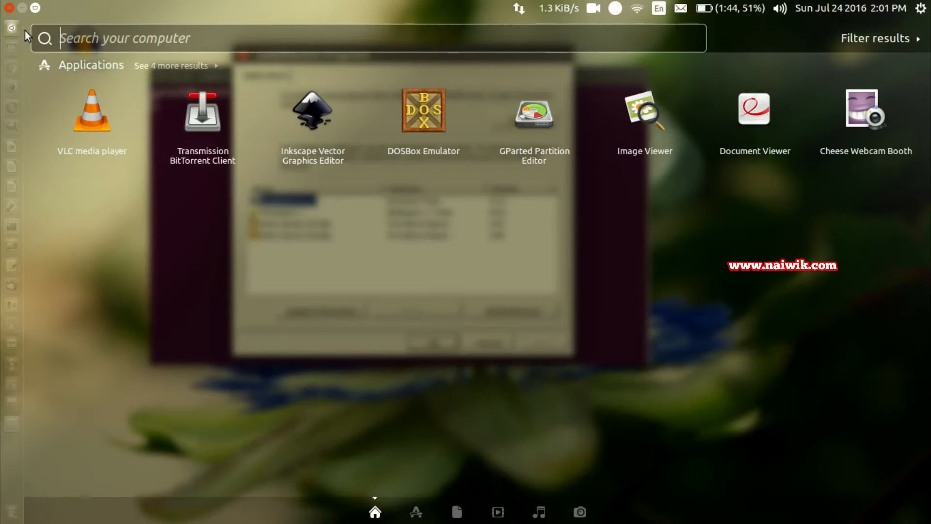
{"action": "type", "text": "audac"}
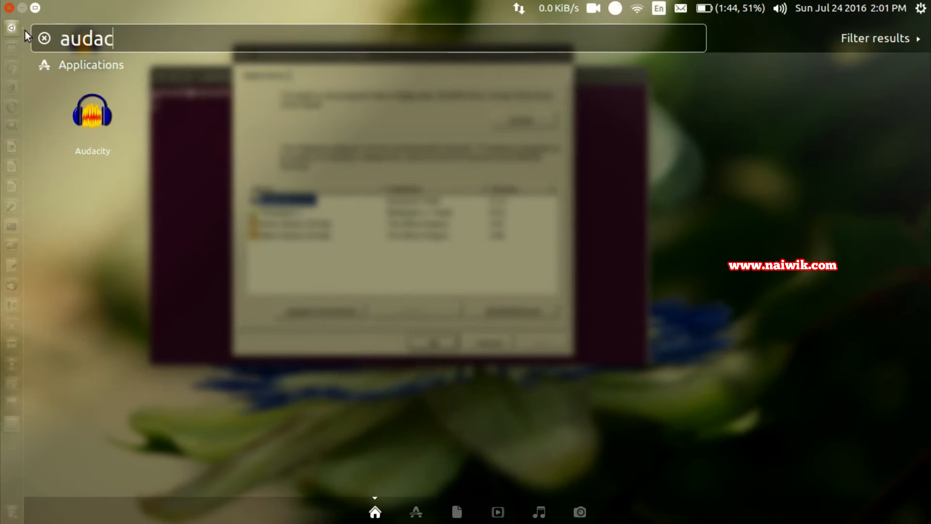
{"action": "type", "text": "ity"}
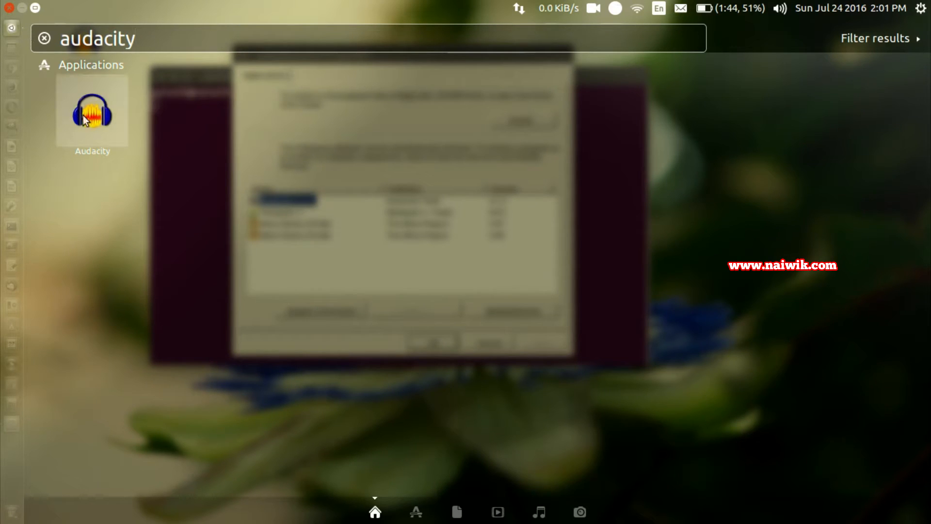
{"action": "left_click", "coordinate": [92, 113]}
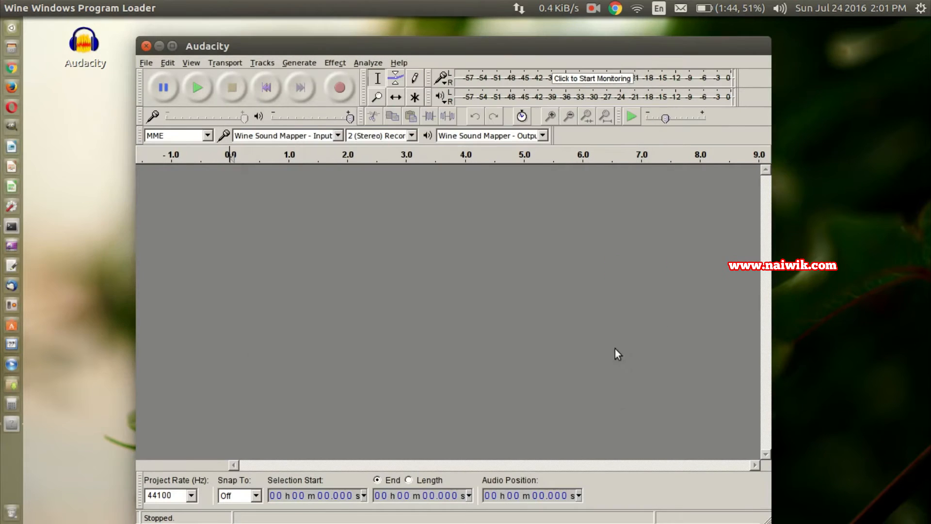
{"action": "mouse_move", "coordinate": [339, 88]}
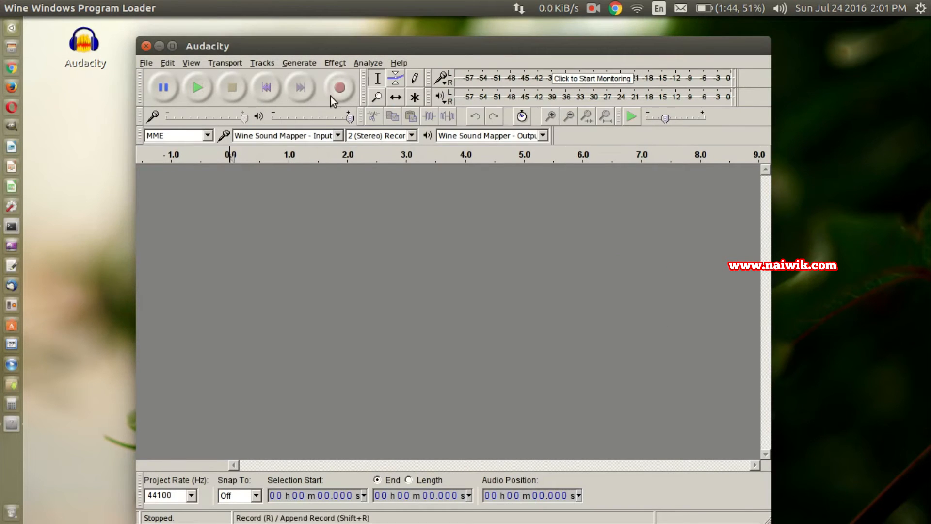
Step: Record and stop a short test clip in Audacity, then exit back to the uninstaller
{"action": "left_click", "coordinate": [230, 88]}
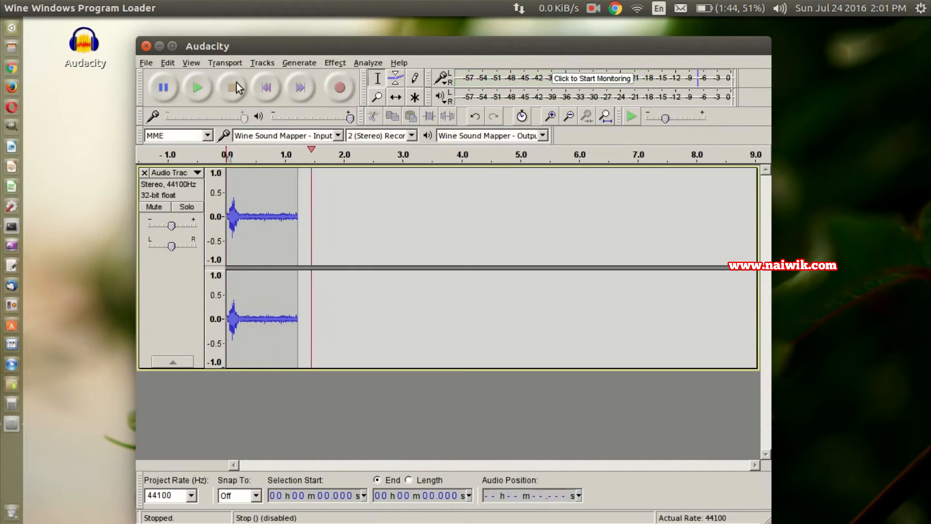
{"action": "left_click", "coordinate": [145, 62]}
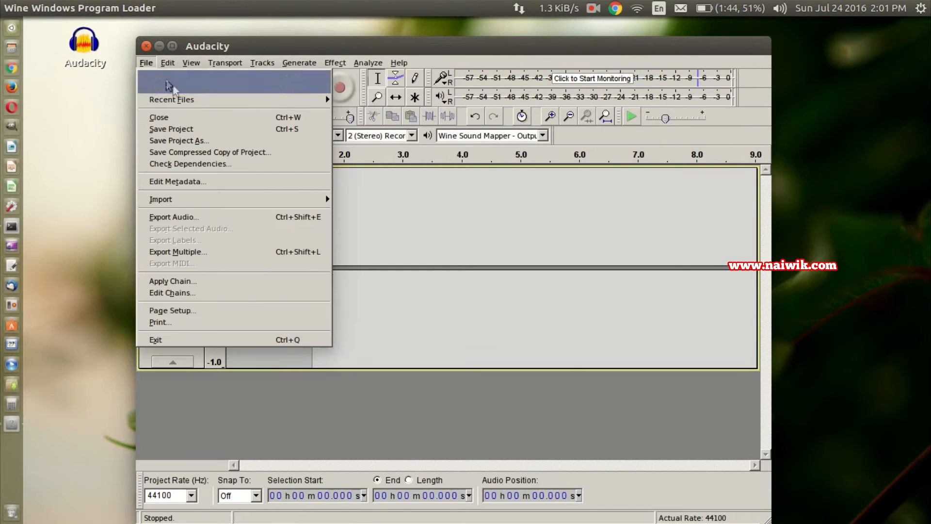
{"action": "left_click", "coordinate": [158, 117]}
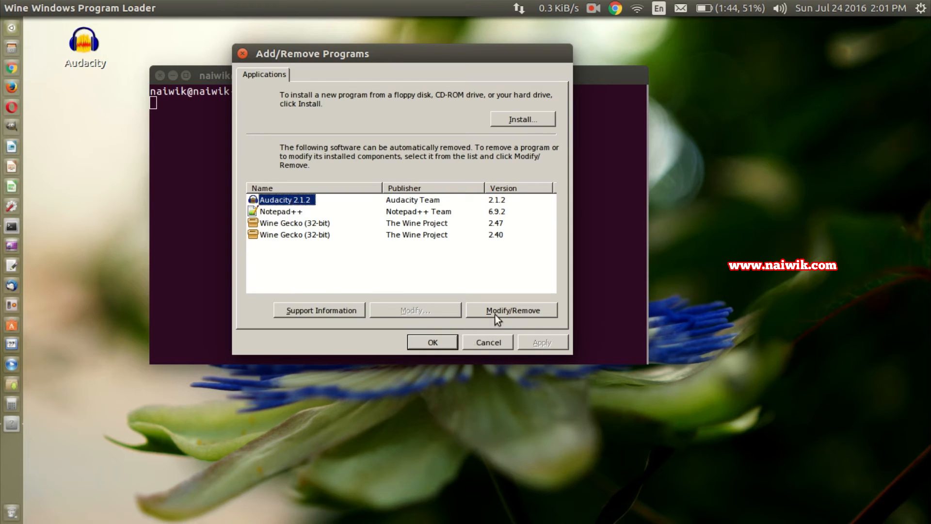
Step: Remove Audacity 2.1.2, confirming the uninstall, leaving Notepad++ and the two Wine Gecko entries
{"action": "left_click", "coordinate": [511, 309]}
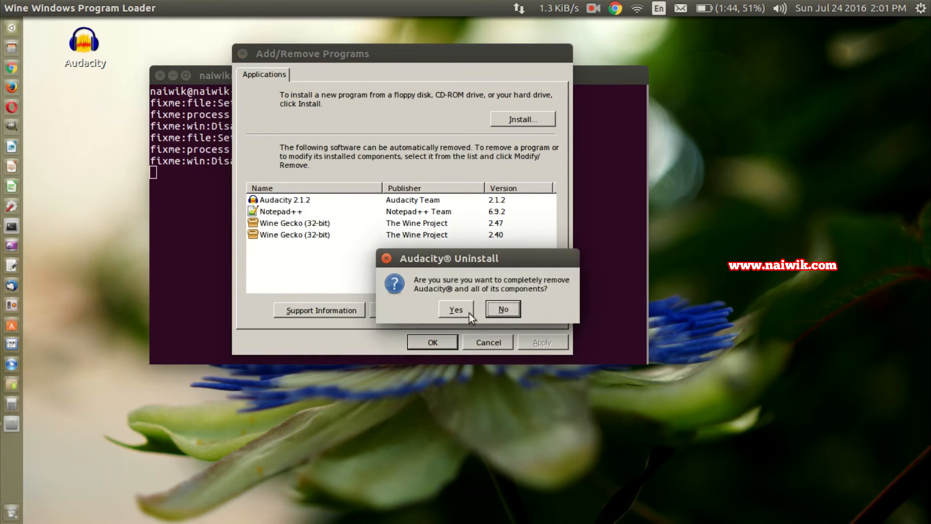
{"action": "left_click", "coordinate": [454, 308]}
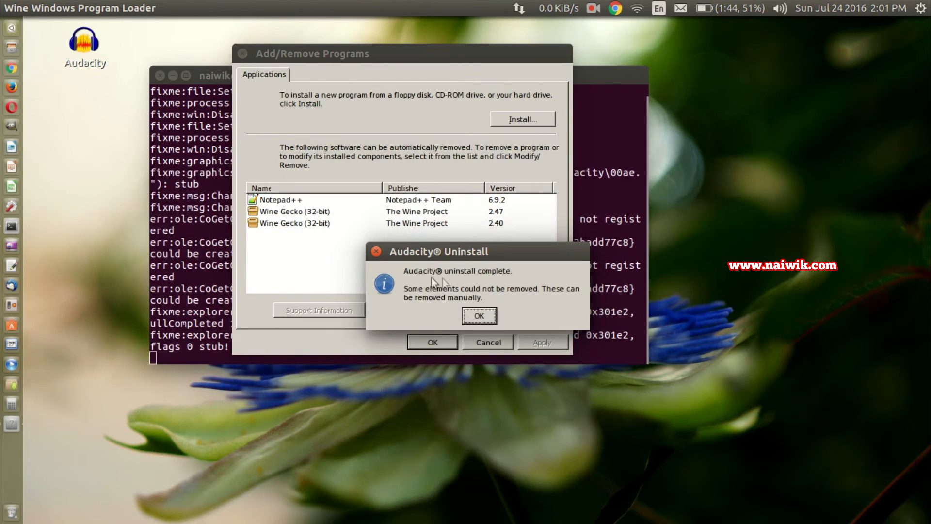
{"action": "left_click", "coordinate": [478, 315]}
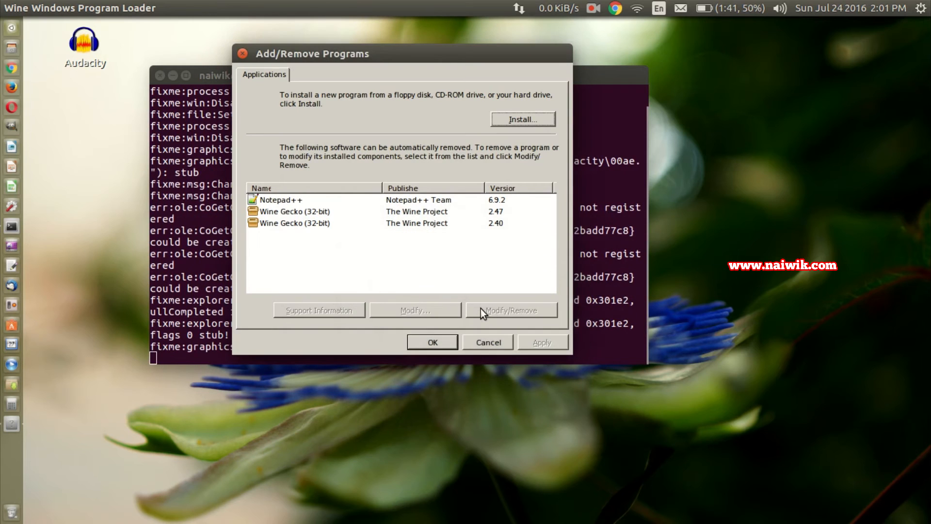